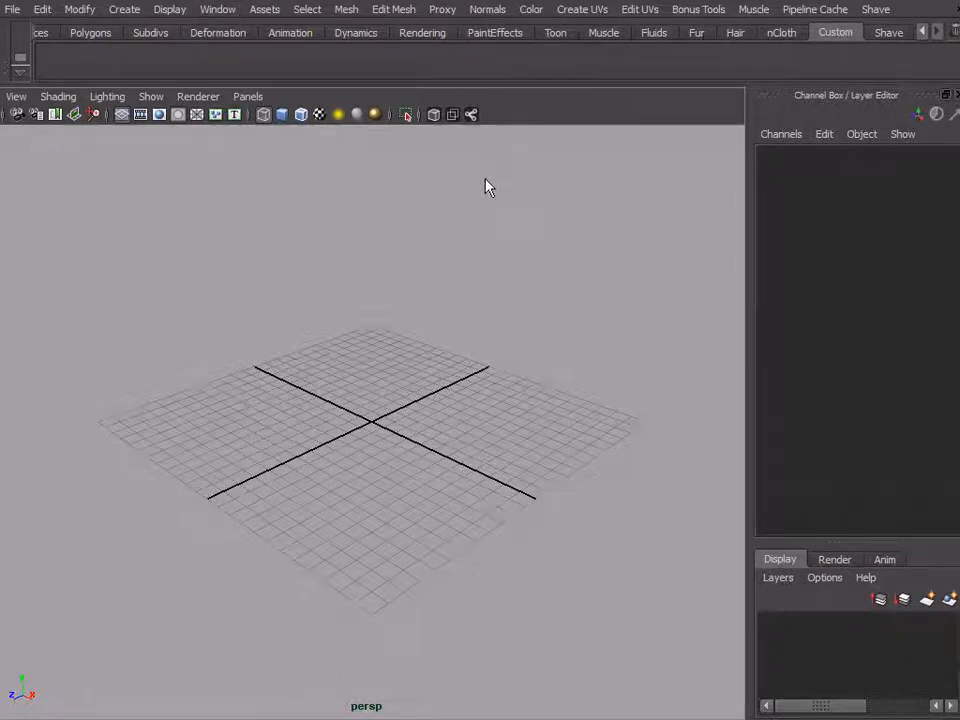
mouse_move(537, 432)
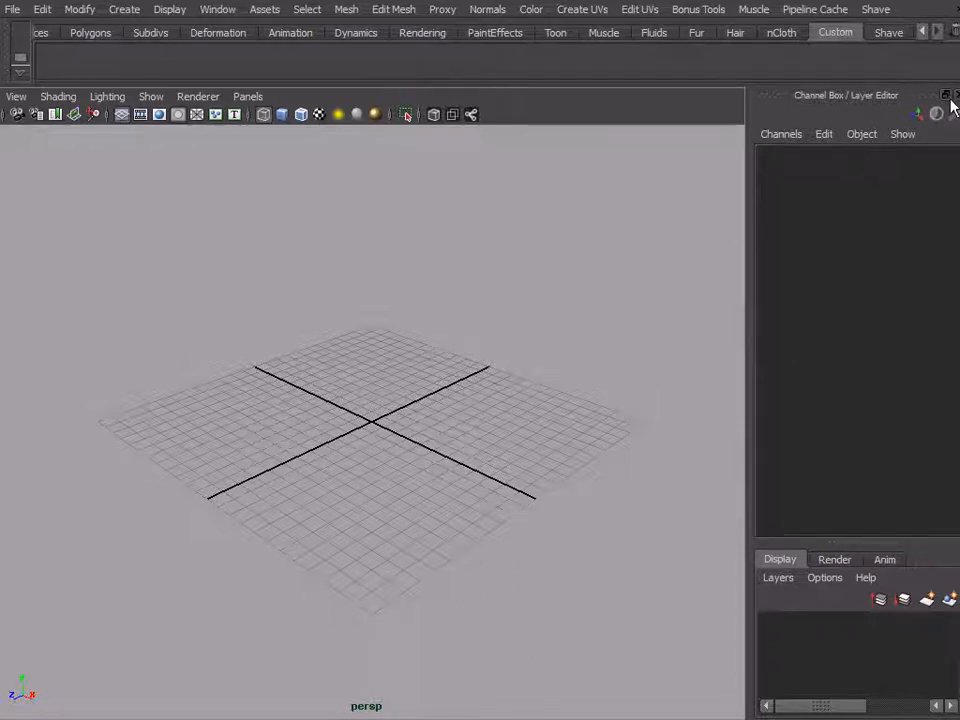
- Close the Channel Box so the perspective scene fills the workspace
click(945, 95)
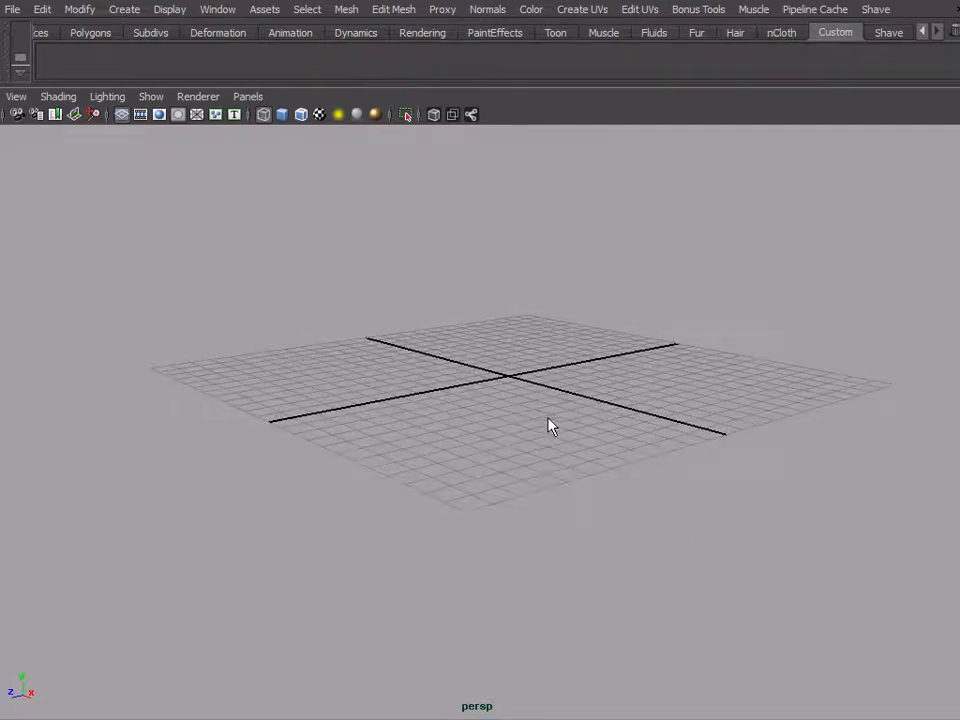
mouse_move(505, 405)
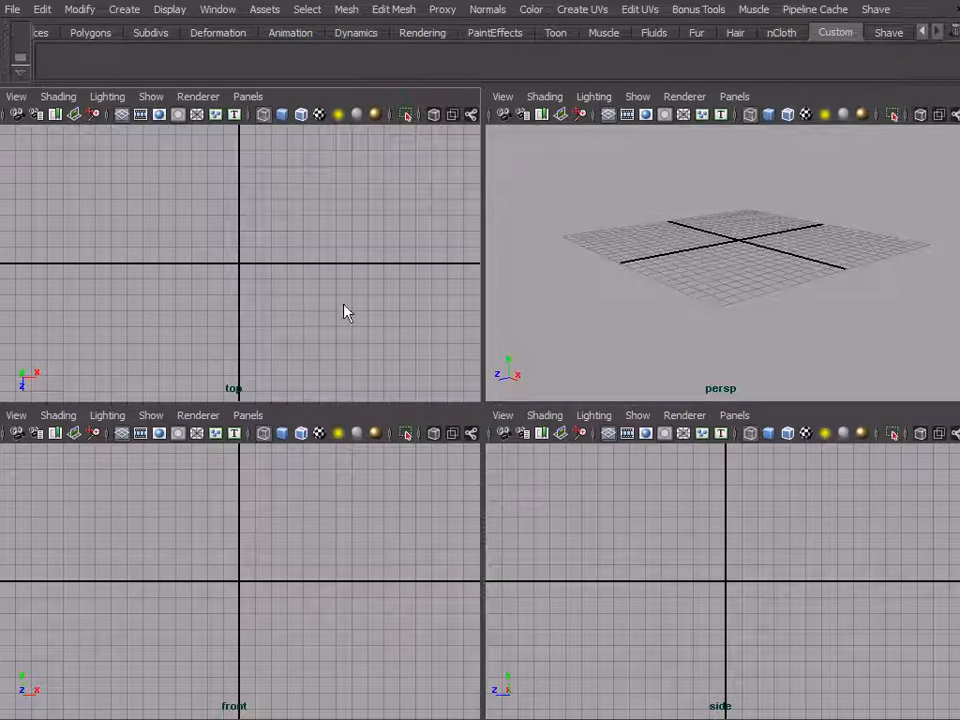
mouse_move(65, 148)
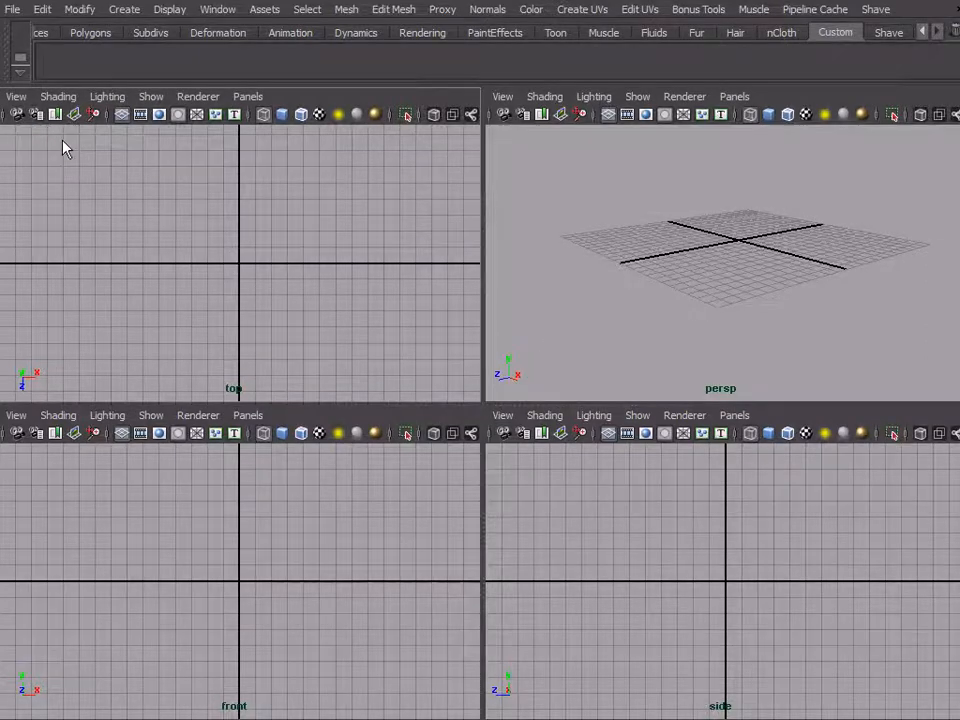
- In the maximized top view, import Top.jpg as an image plane
click(15, 96)
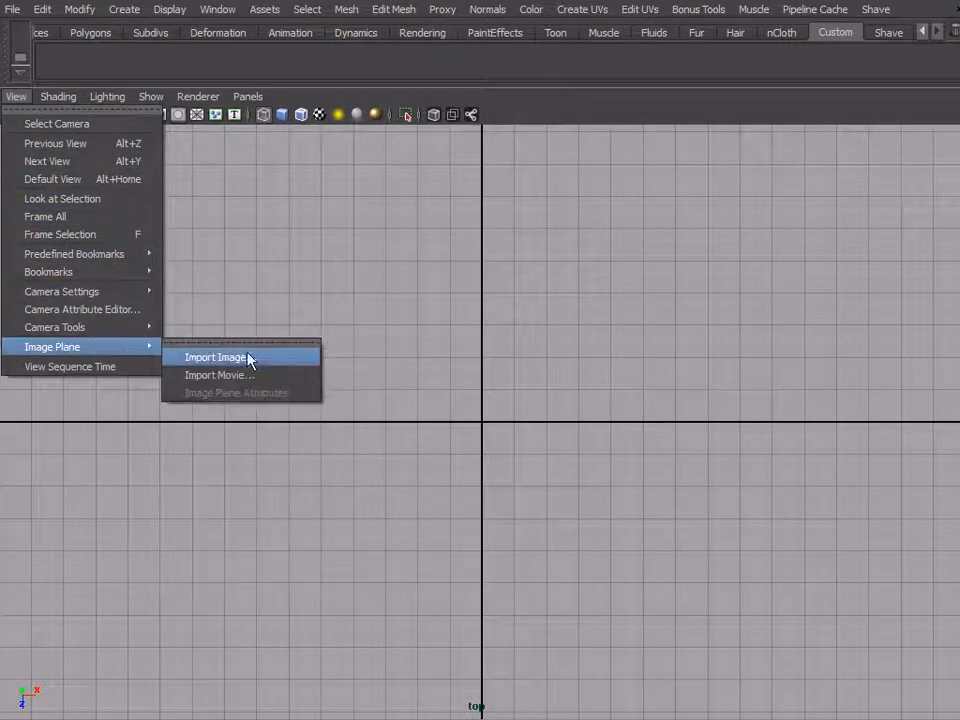
click(214, 357)
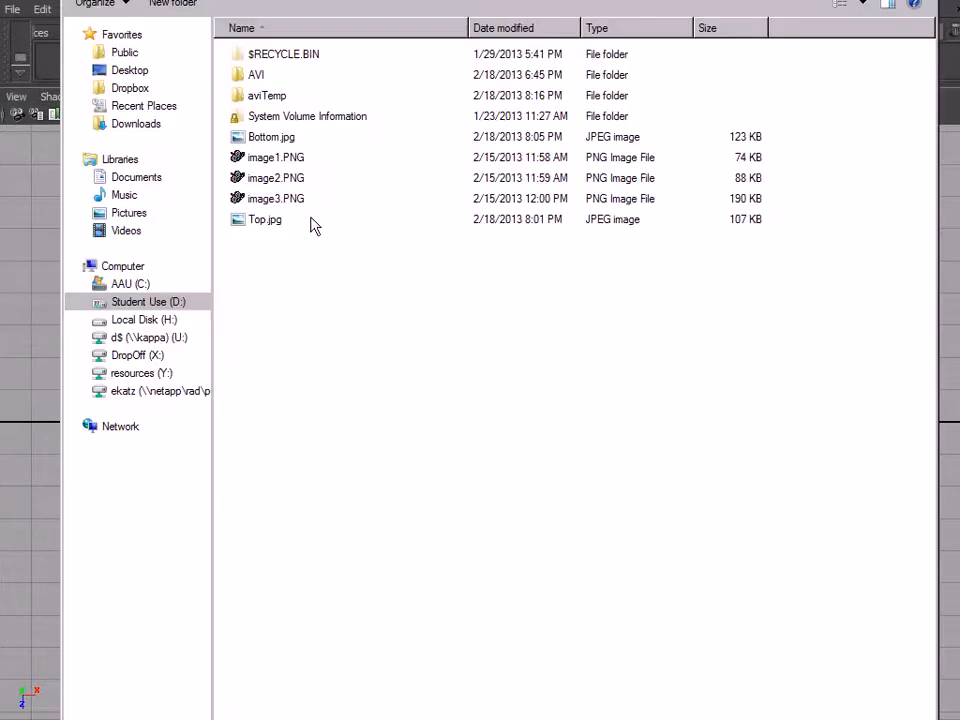
click(265, 219)
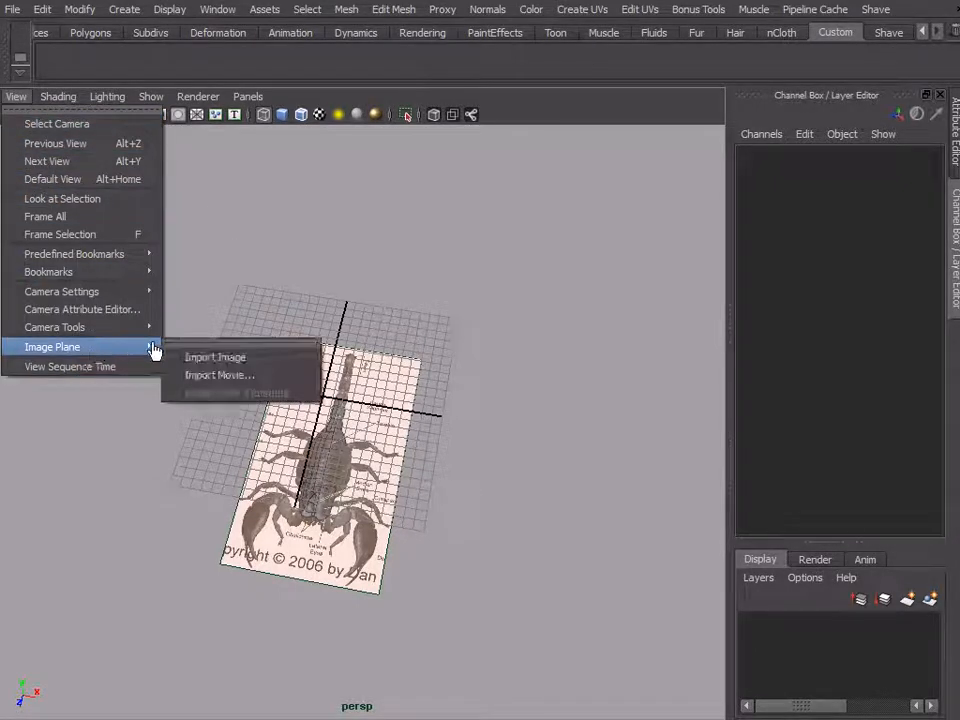
- Import Bottom.jpg as a second scorpion image plane
click(214, 357)
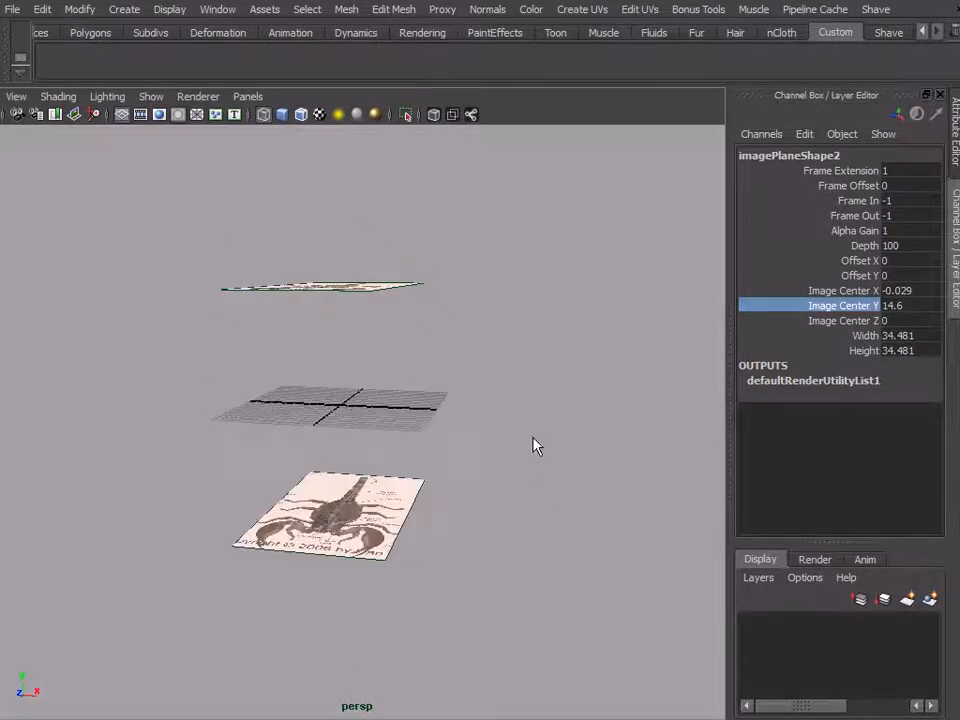
mouse_move(575, 433)
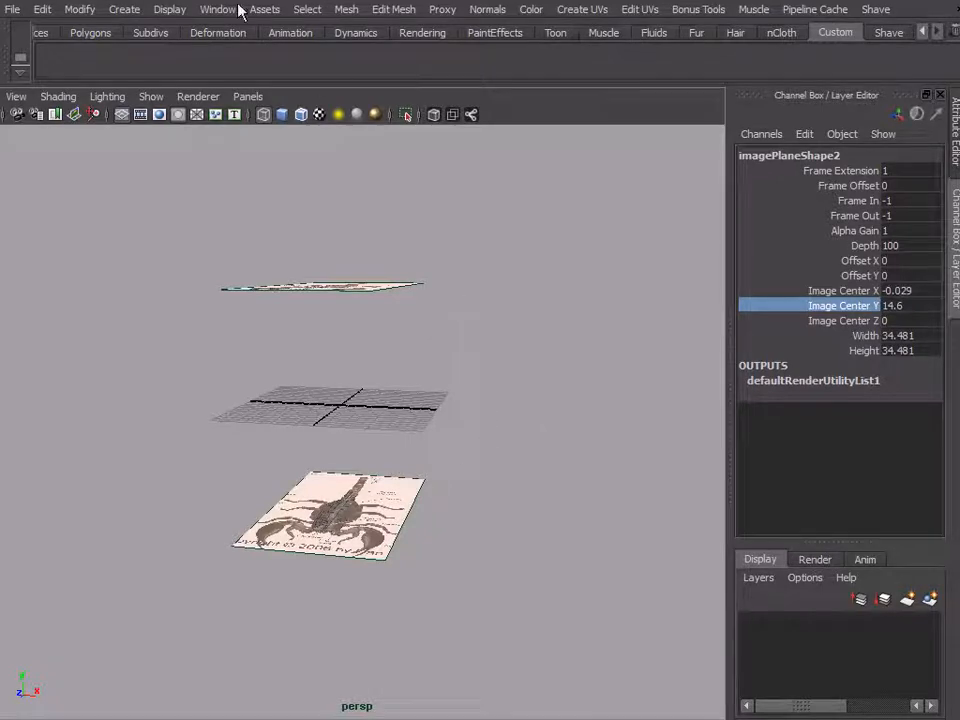
- Open the Script Editor and clear all its previous output
click(217, 9)
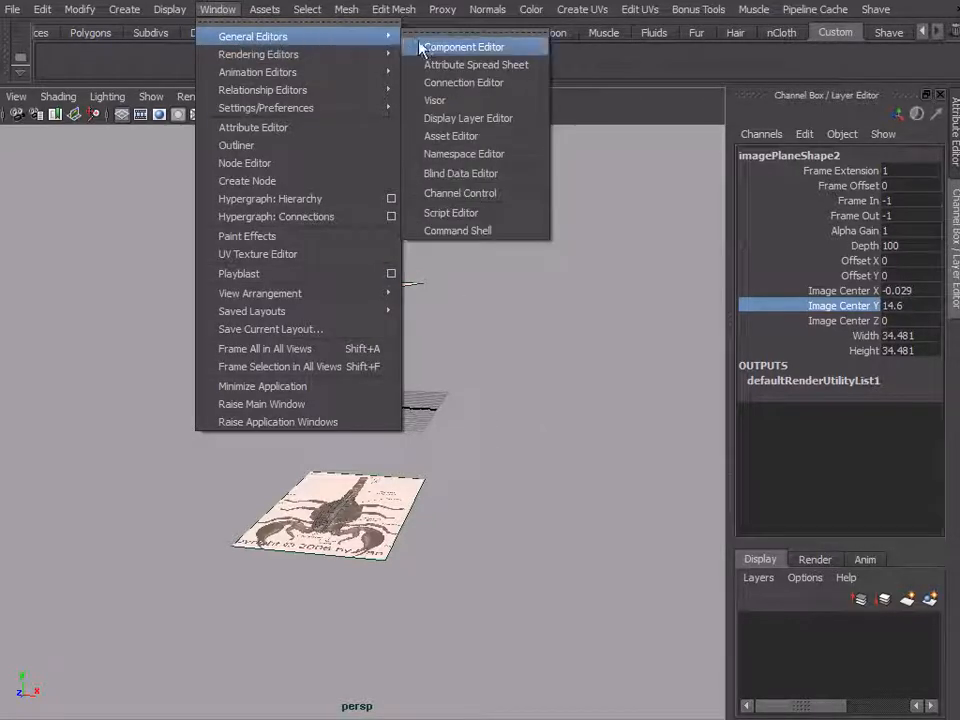
mouse_move(451, 212)
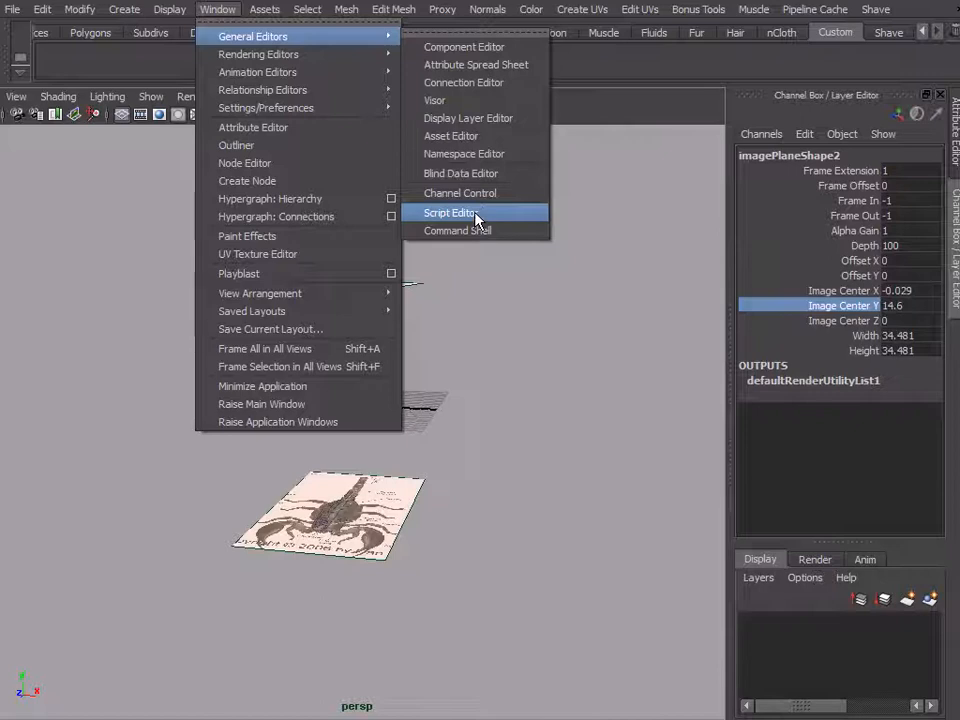
click(450, 212)
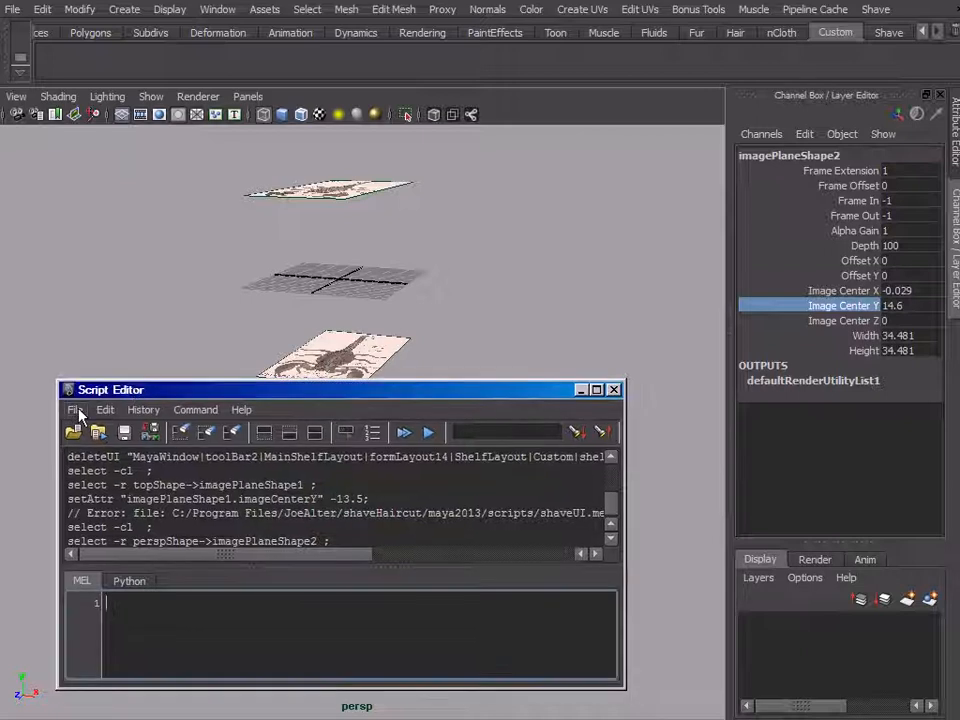
click(105, 409)
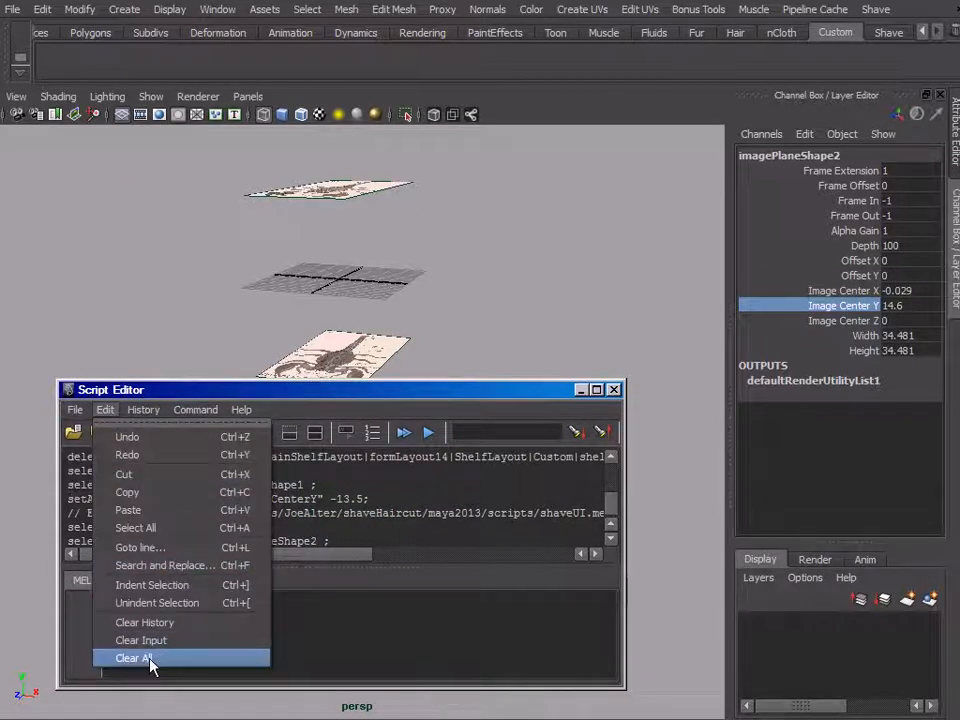
click(134, 657)
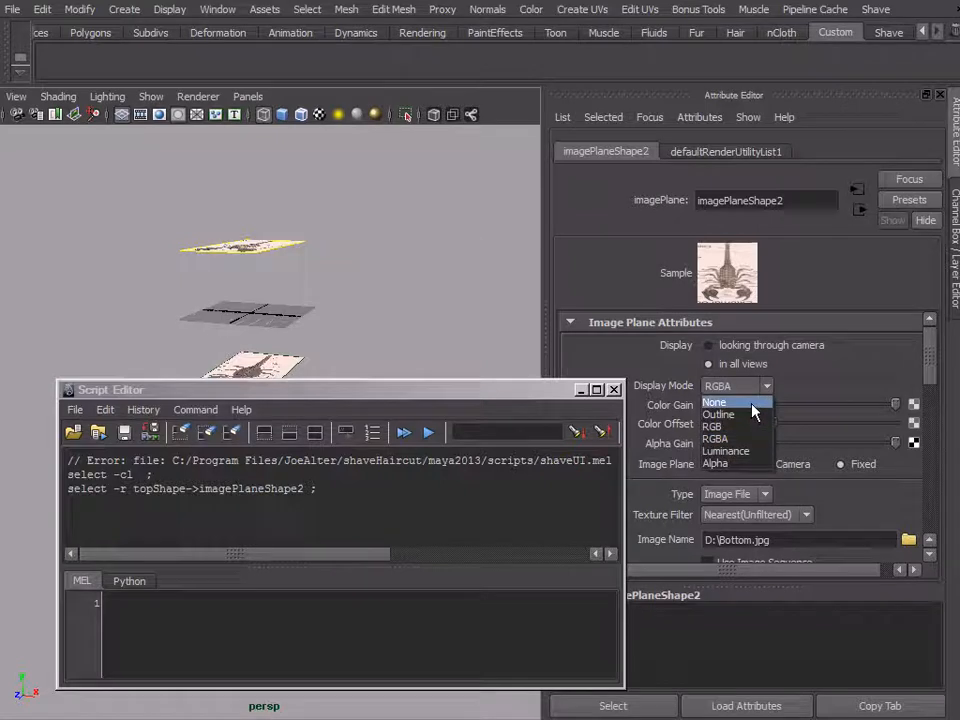
- Turn off the Bottom.jpg plane's display and set Top.jpg's display mode to RGB
click(714, 402)
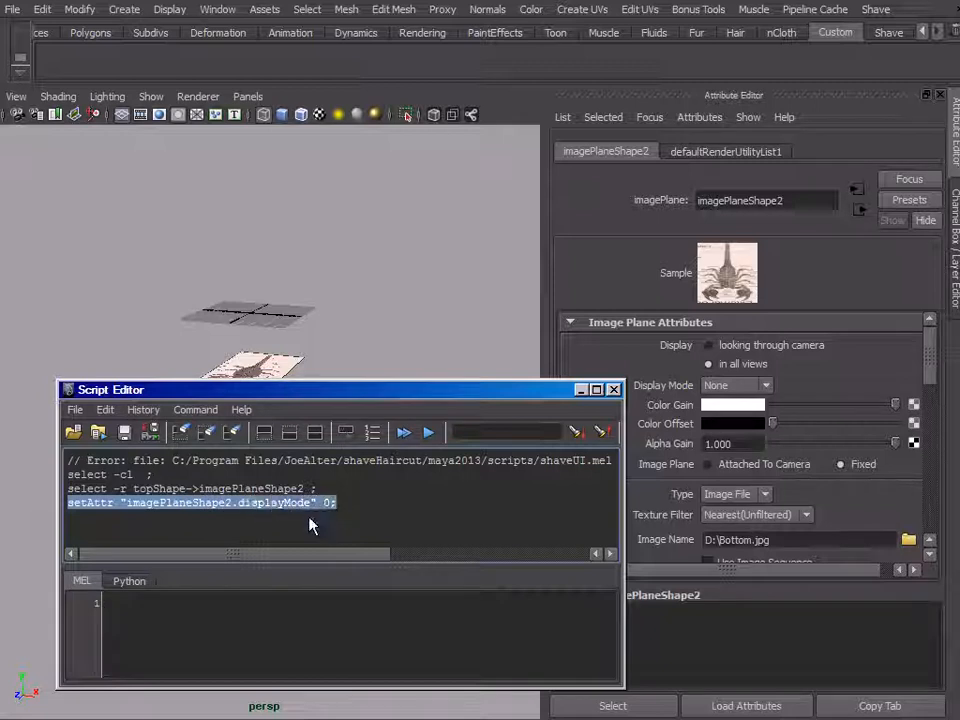
mouse_move(312, 510)
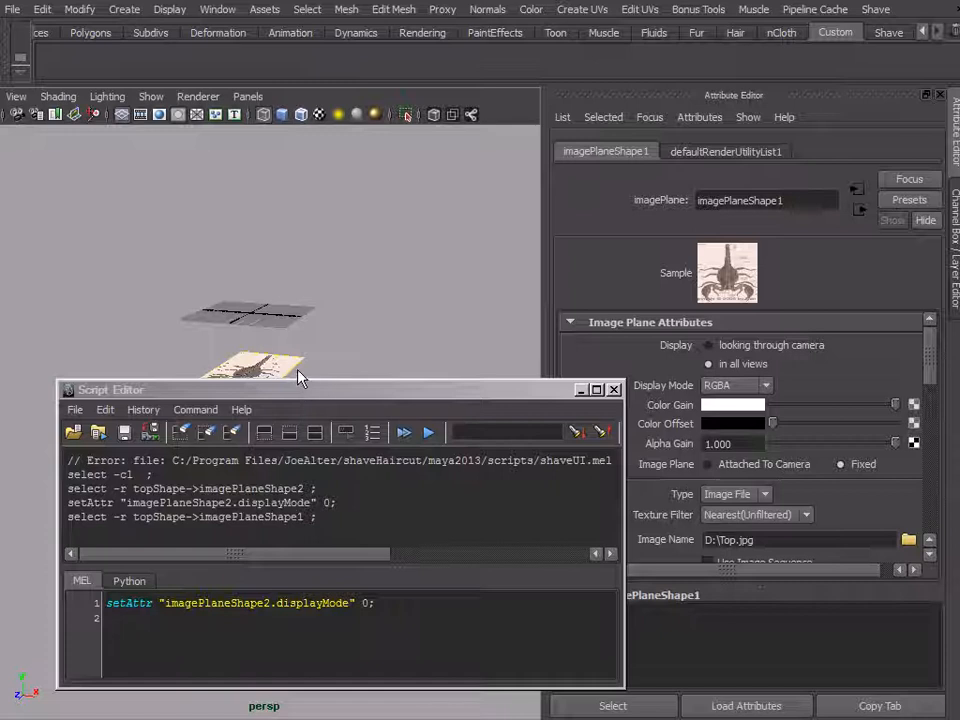
click(736, 385)
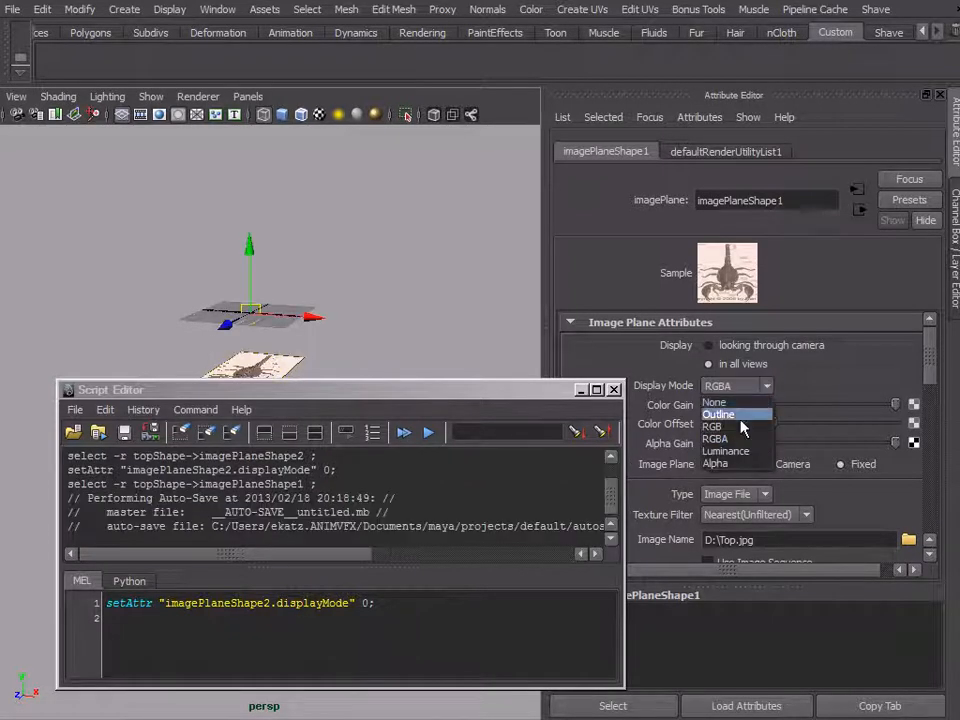
click(712, 426)
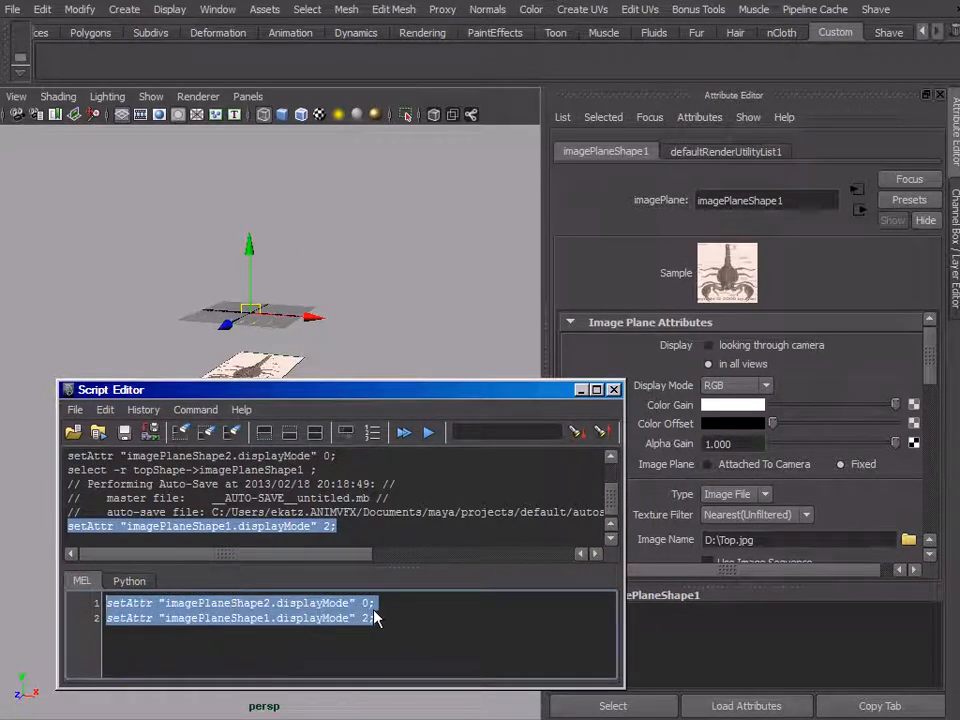
mouse_move(375, 632)
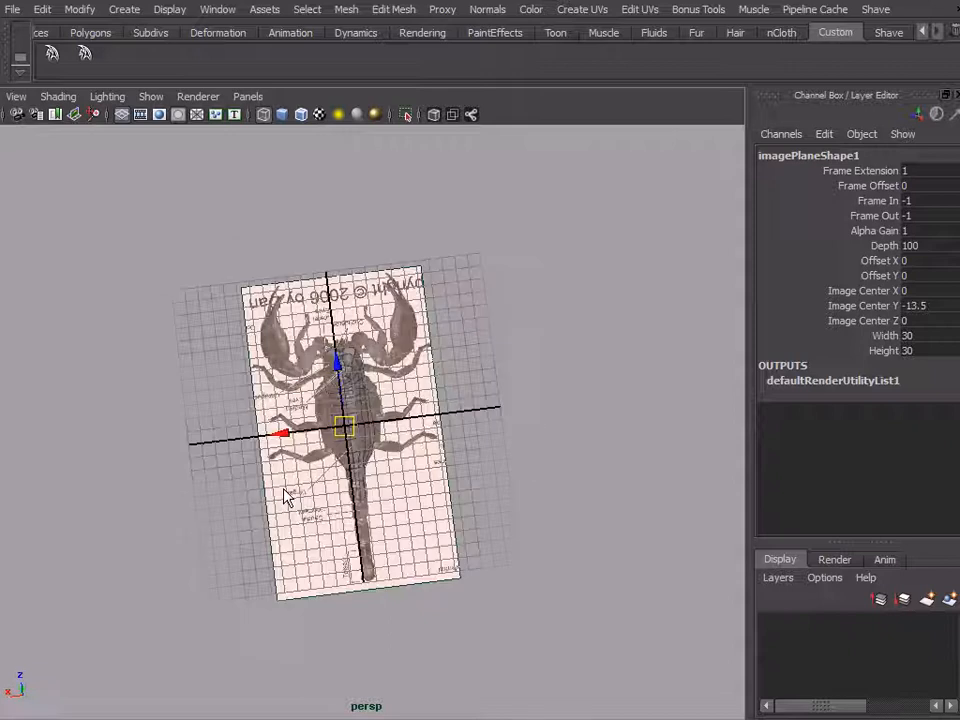
- Create a polygon cube for the scorpion body and toggle the panel layout
click(124, 9)
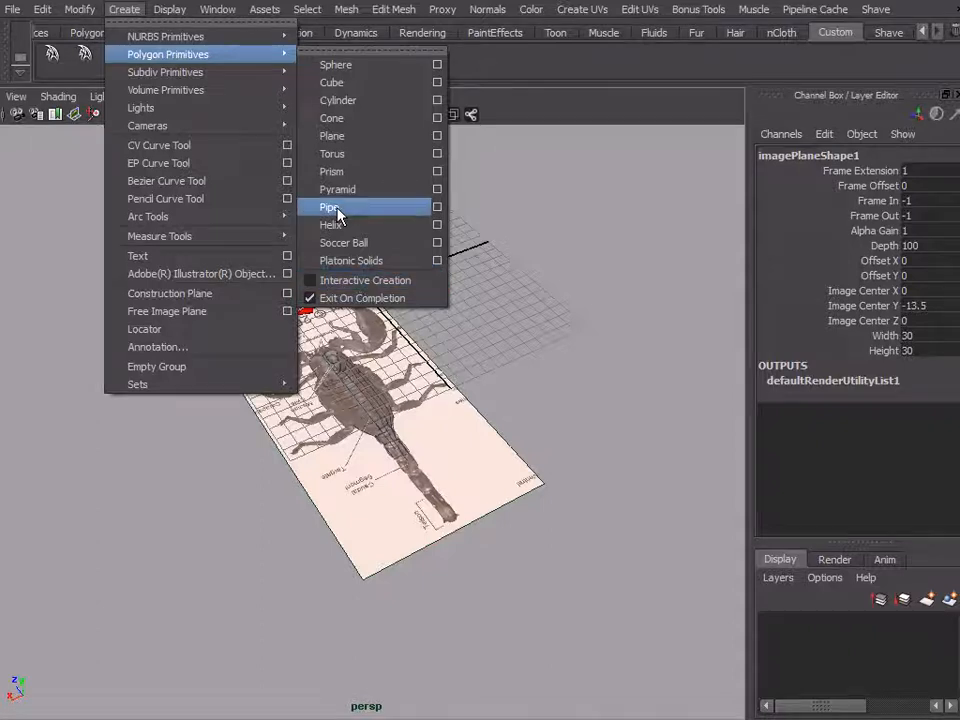
click(332, 82)
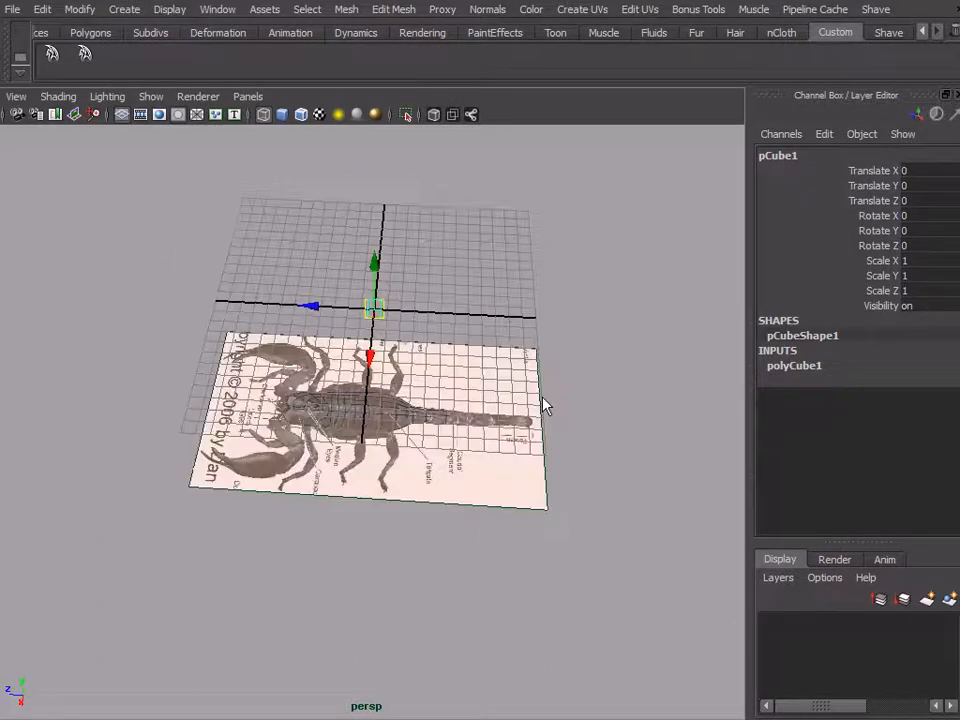
key(space)
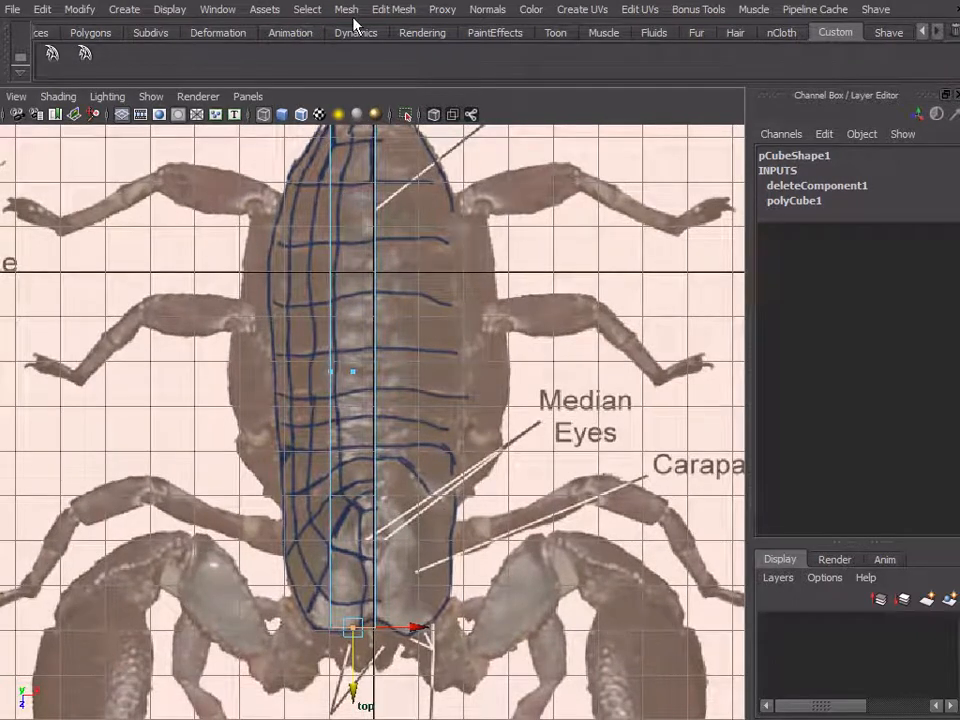
- Start inserting edge loops across the half-cube body mesh
click(393, 9)
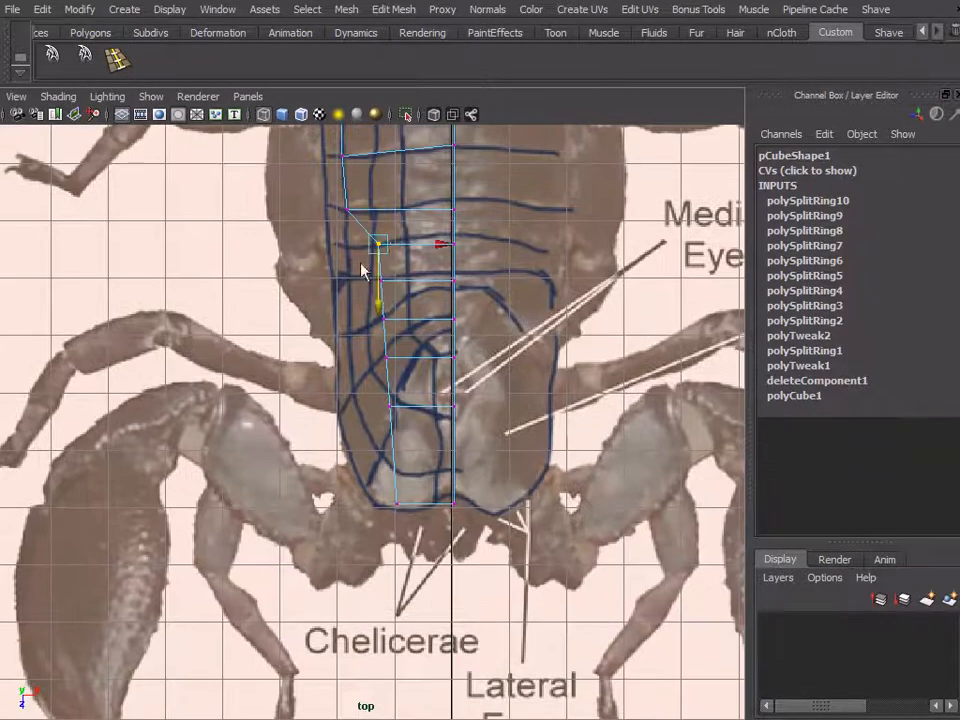
- Drag five front vertices onto the carapace and chelicerae outline
drag(380, 243, 453, 210)
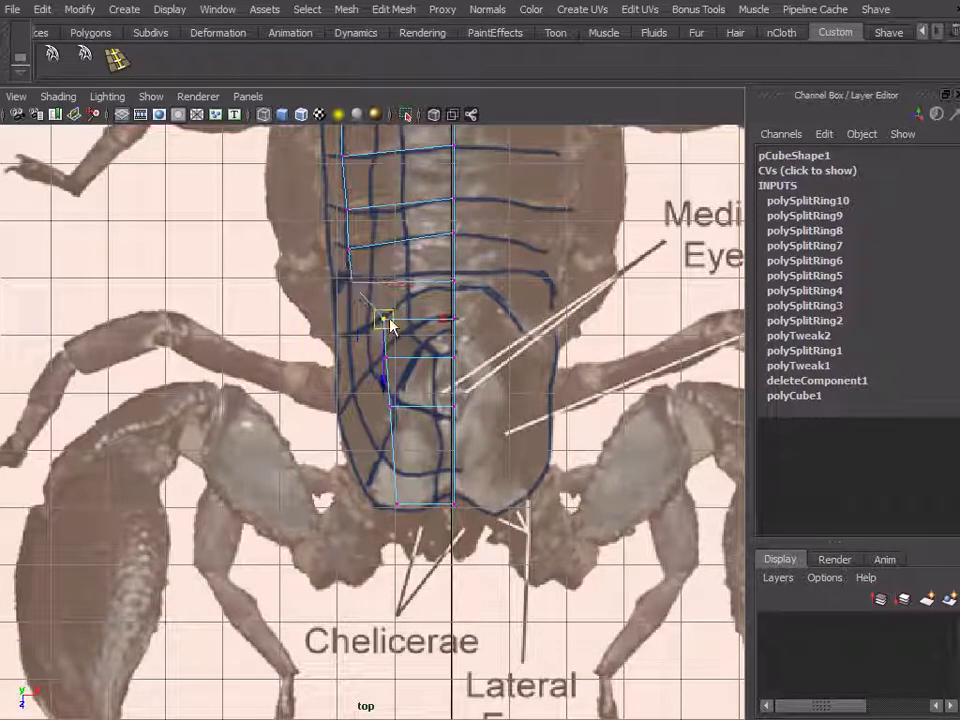
drag(385, 320, 455, 320)
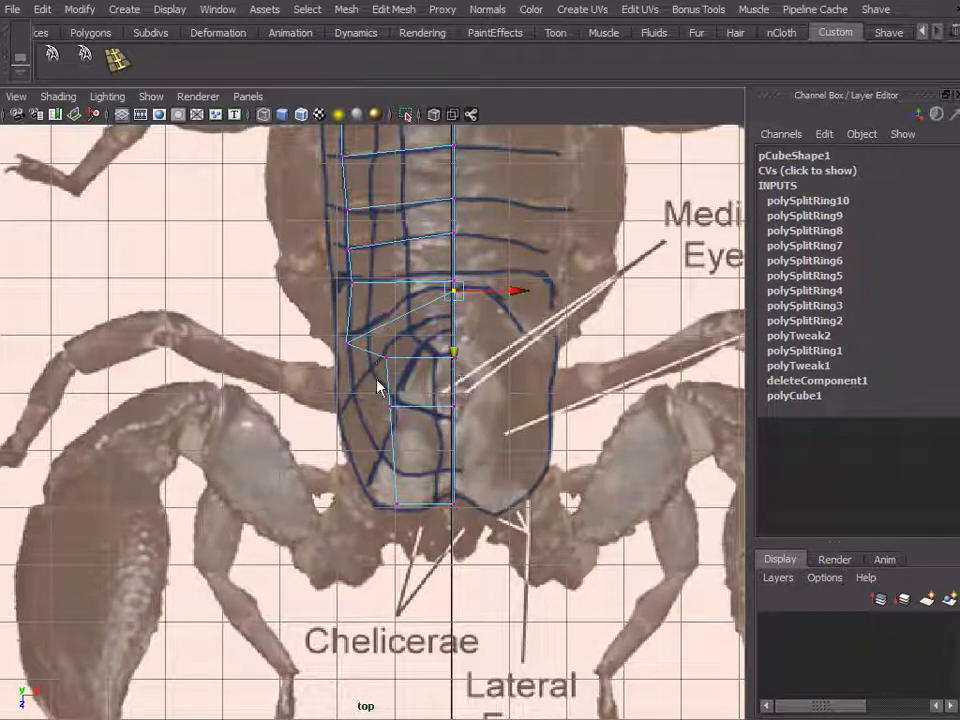
drag(455, 290, 450, 325)
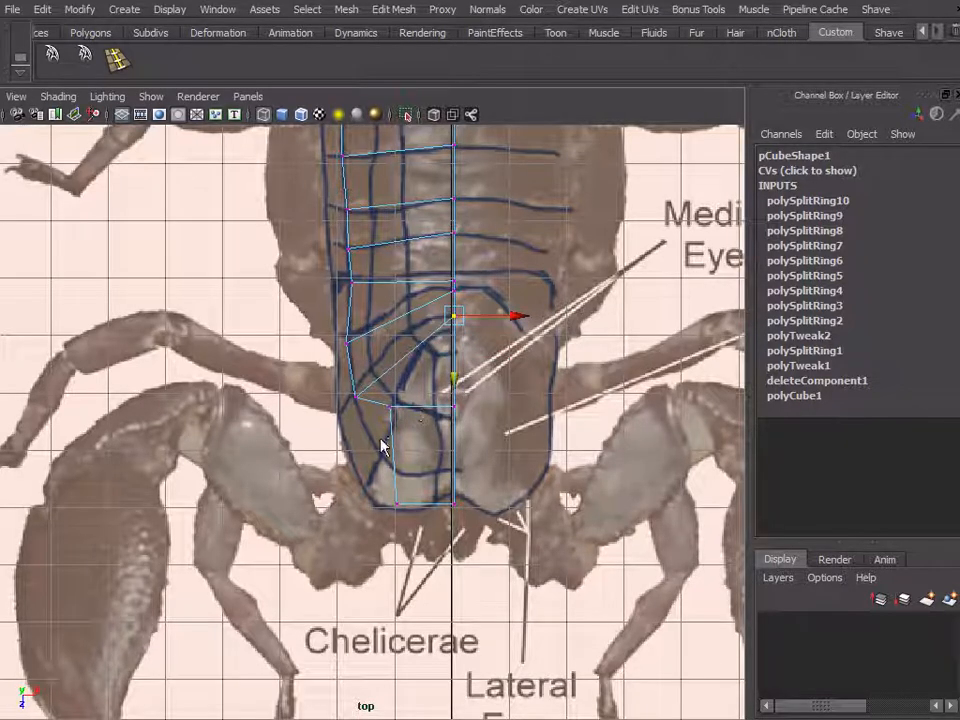
drag(453, 317, 380, 467)
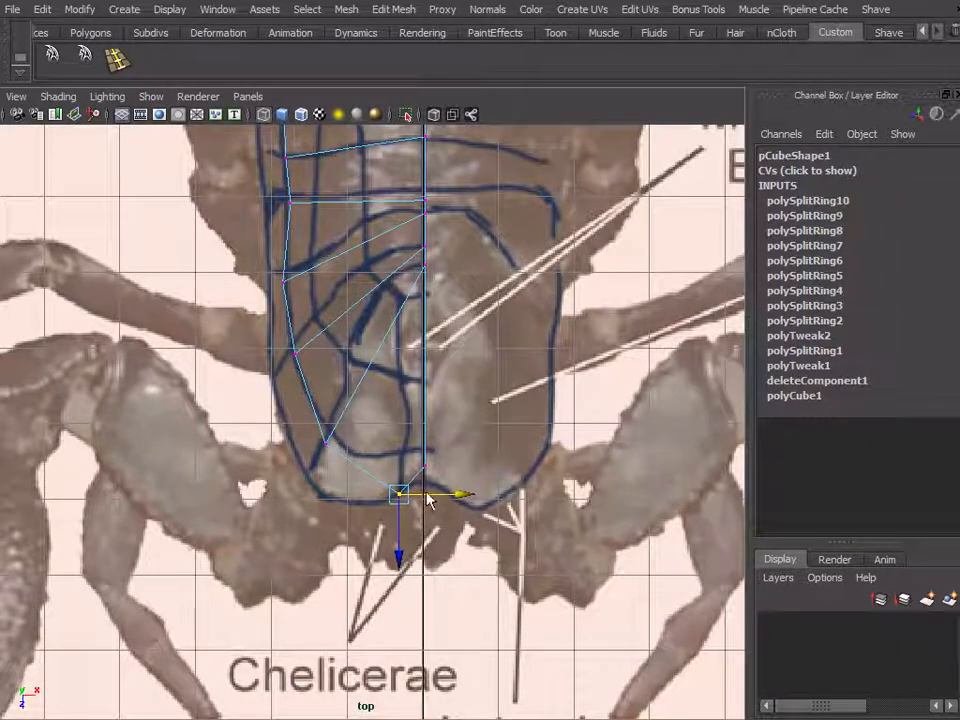
drag(398, 497, 425, 455)
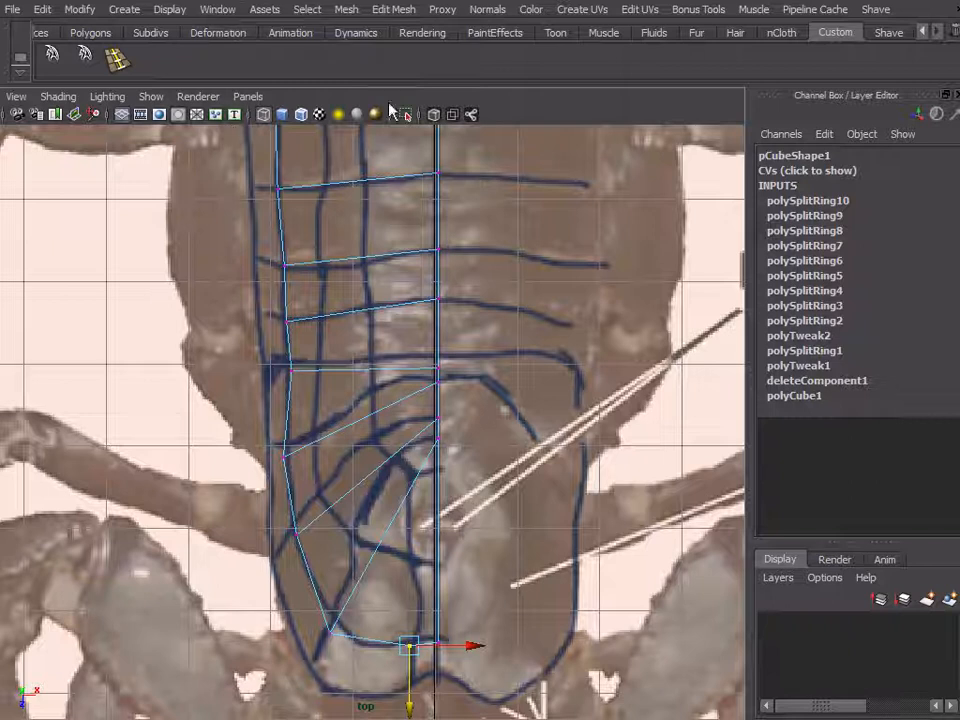
mouse_move(458, 430)
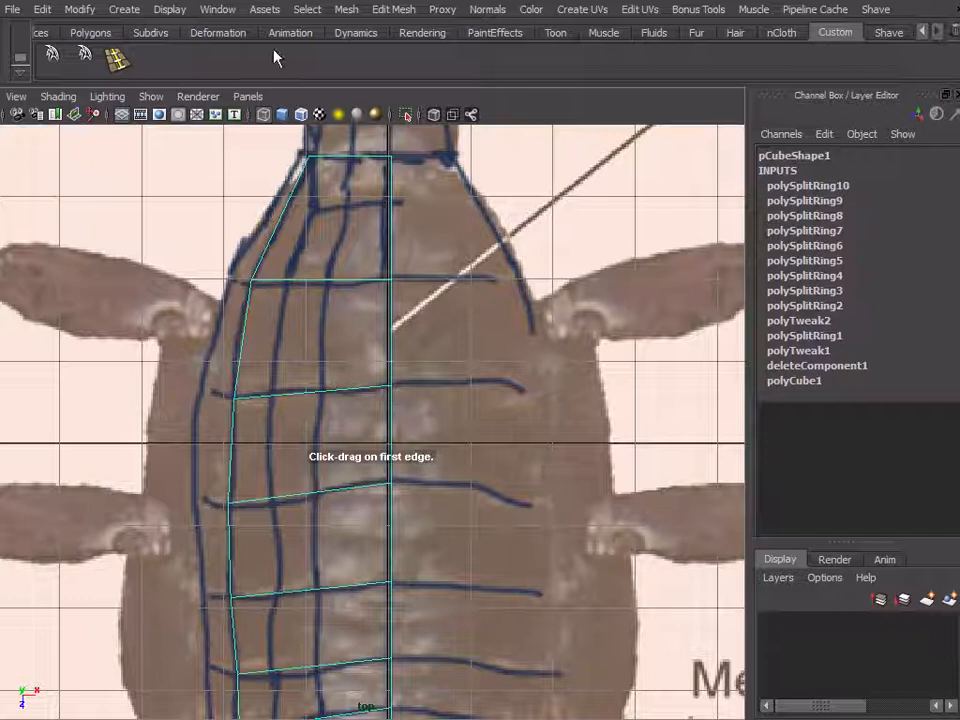
- Show the Tool Box via Display > UI Elements, then hide it again
click(217, 9)
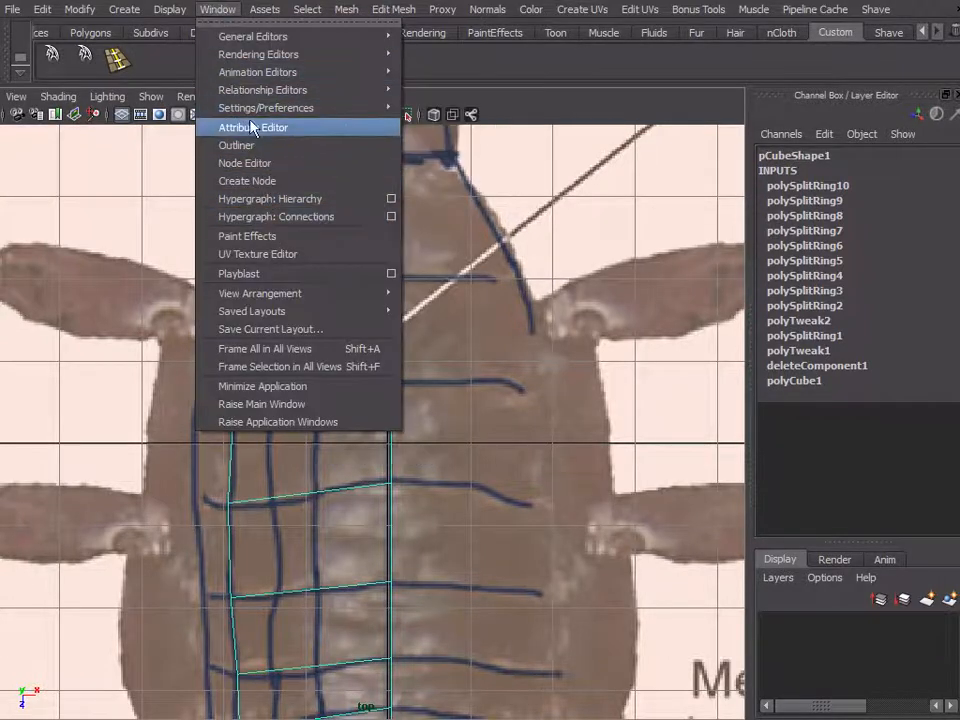
click(169, 9)
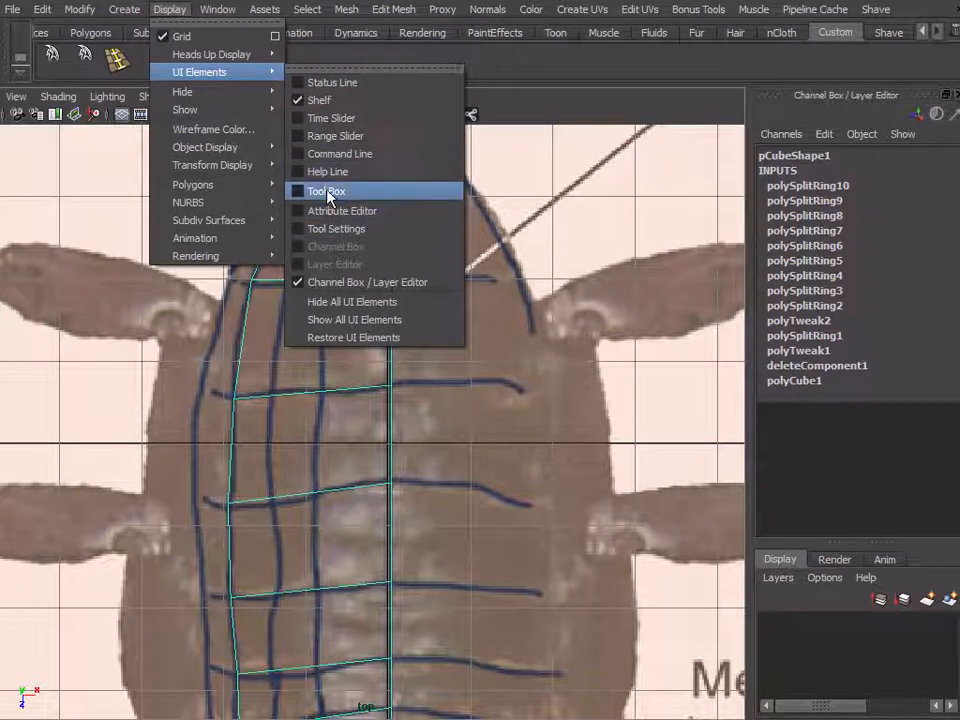
click(327, 191)
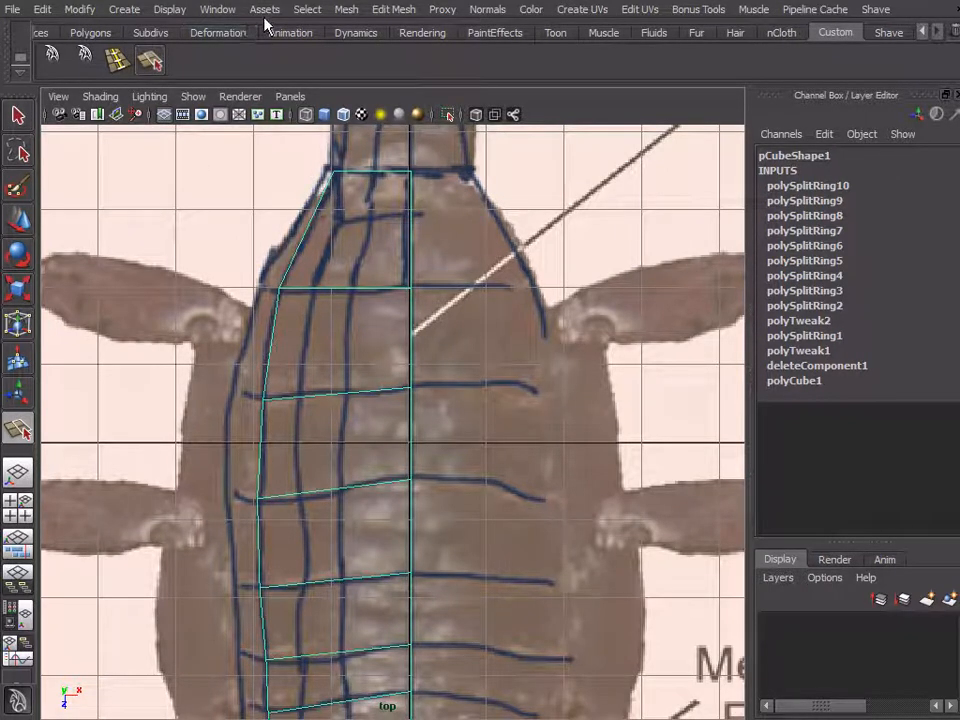
click(169, 9)
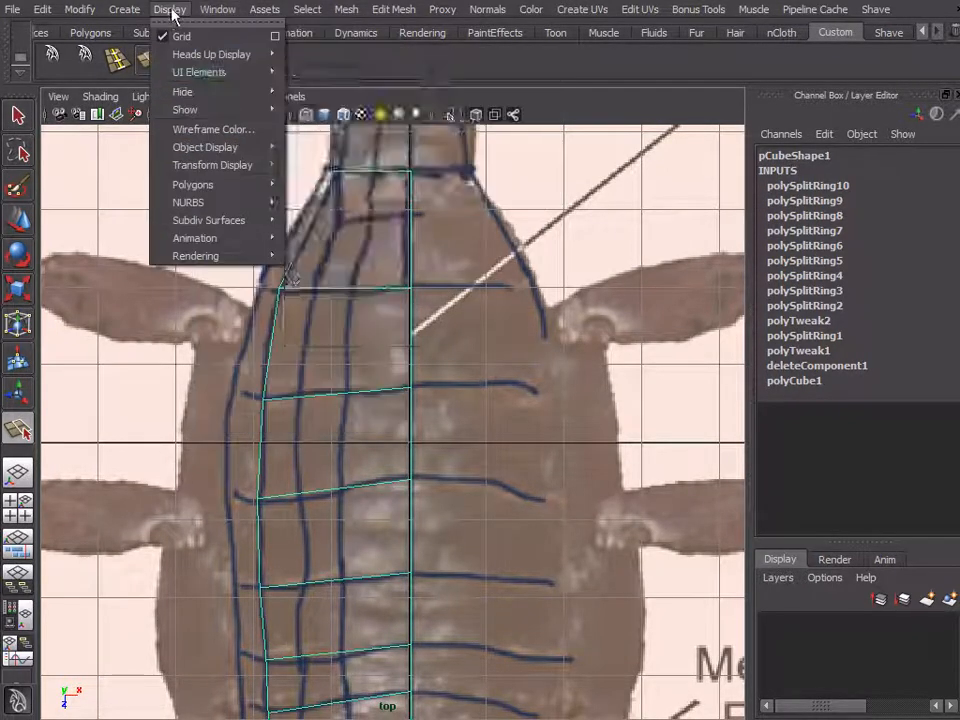
click(199, 72)
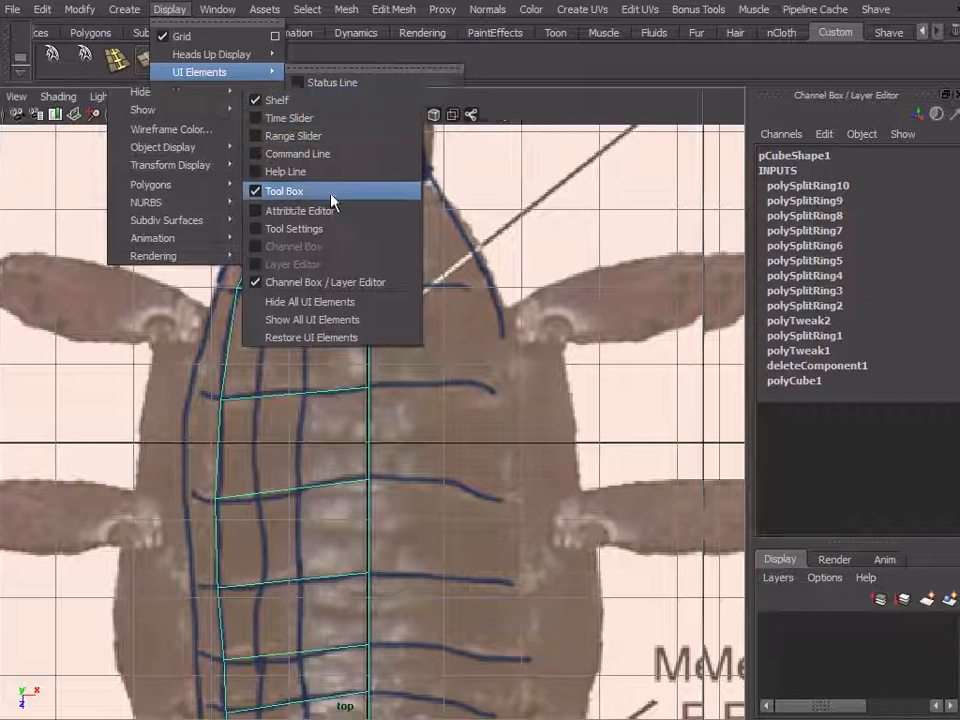
click(285, 191)
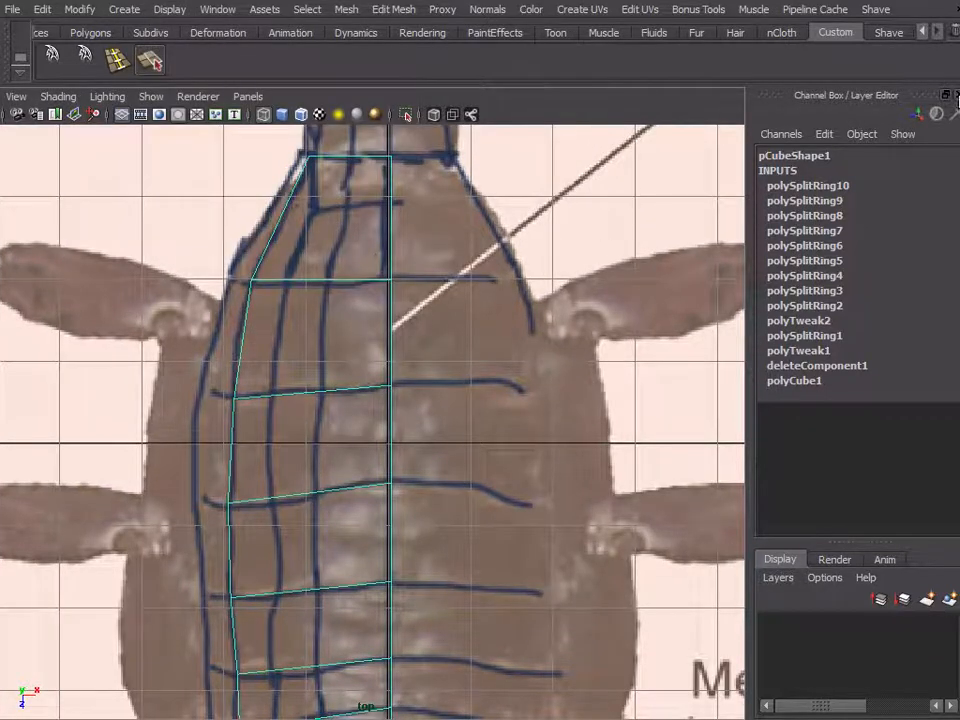